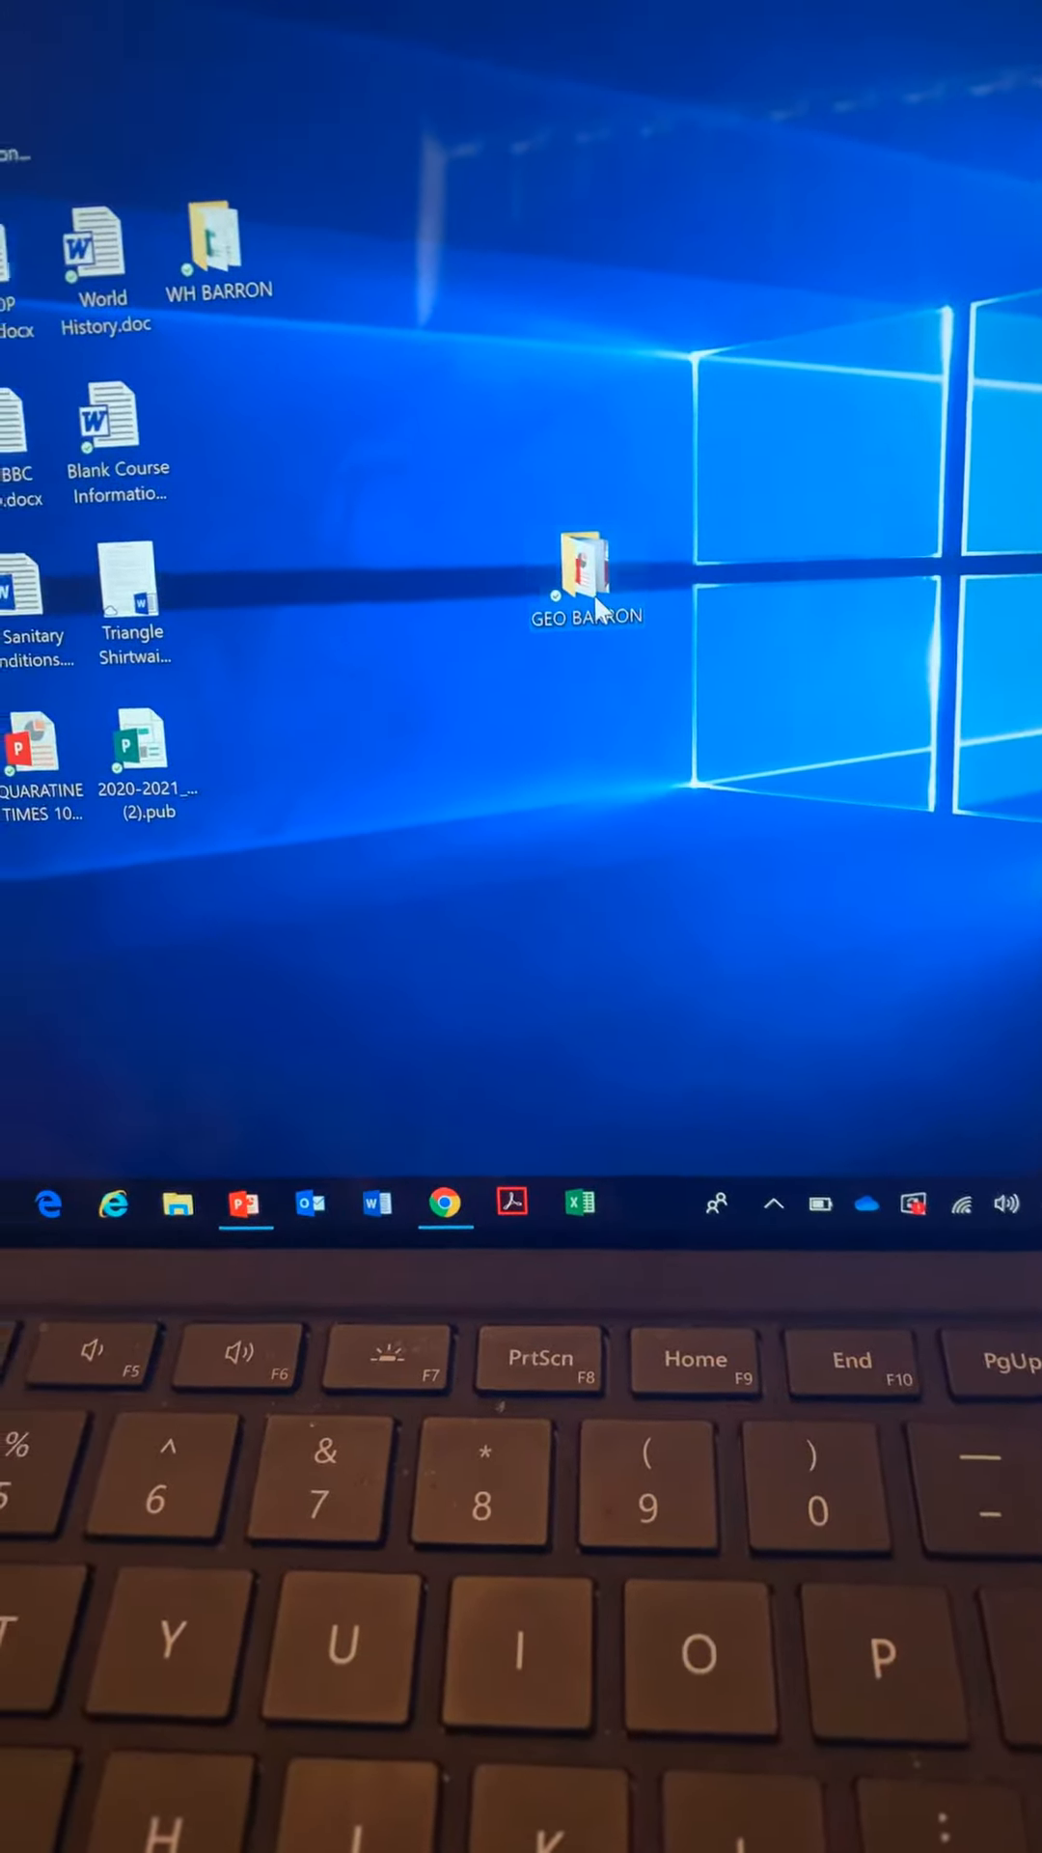
Open the GEO BARRON folder from the desktop, showing the NB Check 1 subfolder and three files
double_click(588, 574)
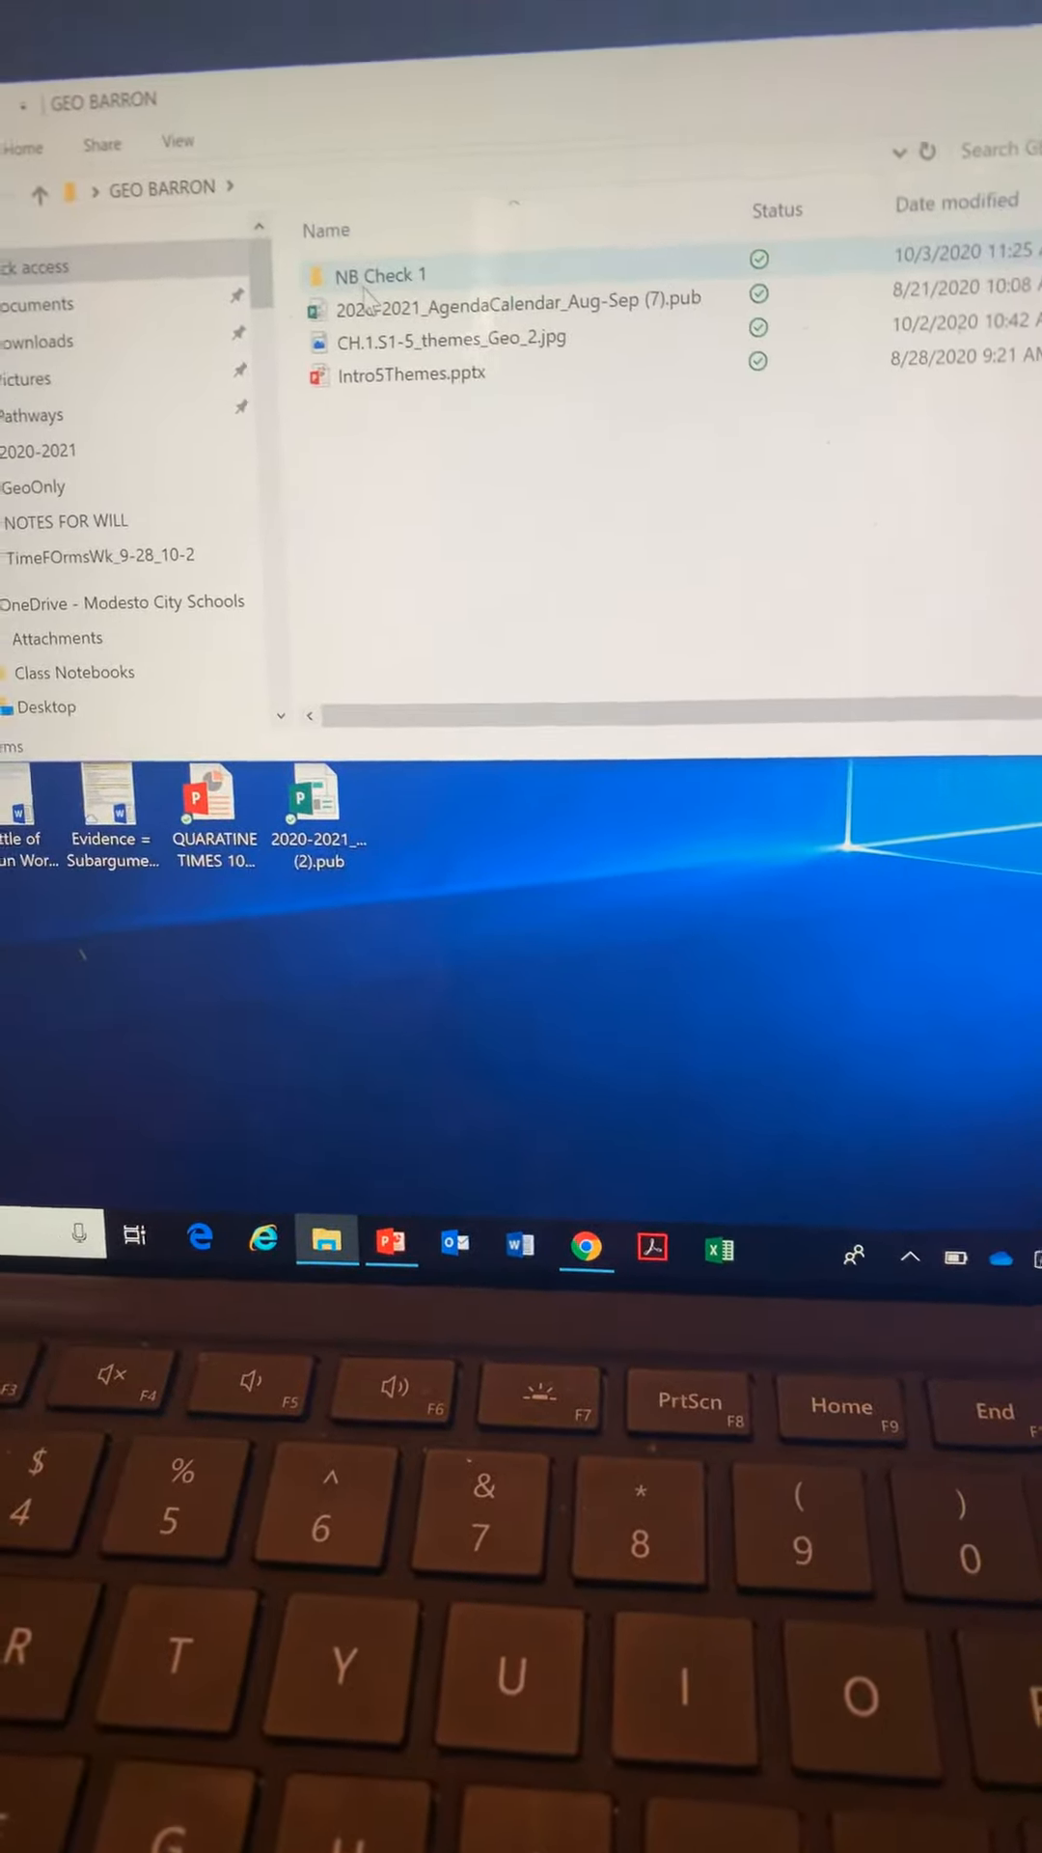
mouse_move(384, 274)
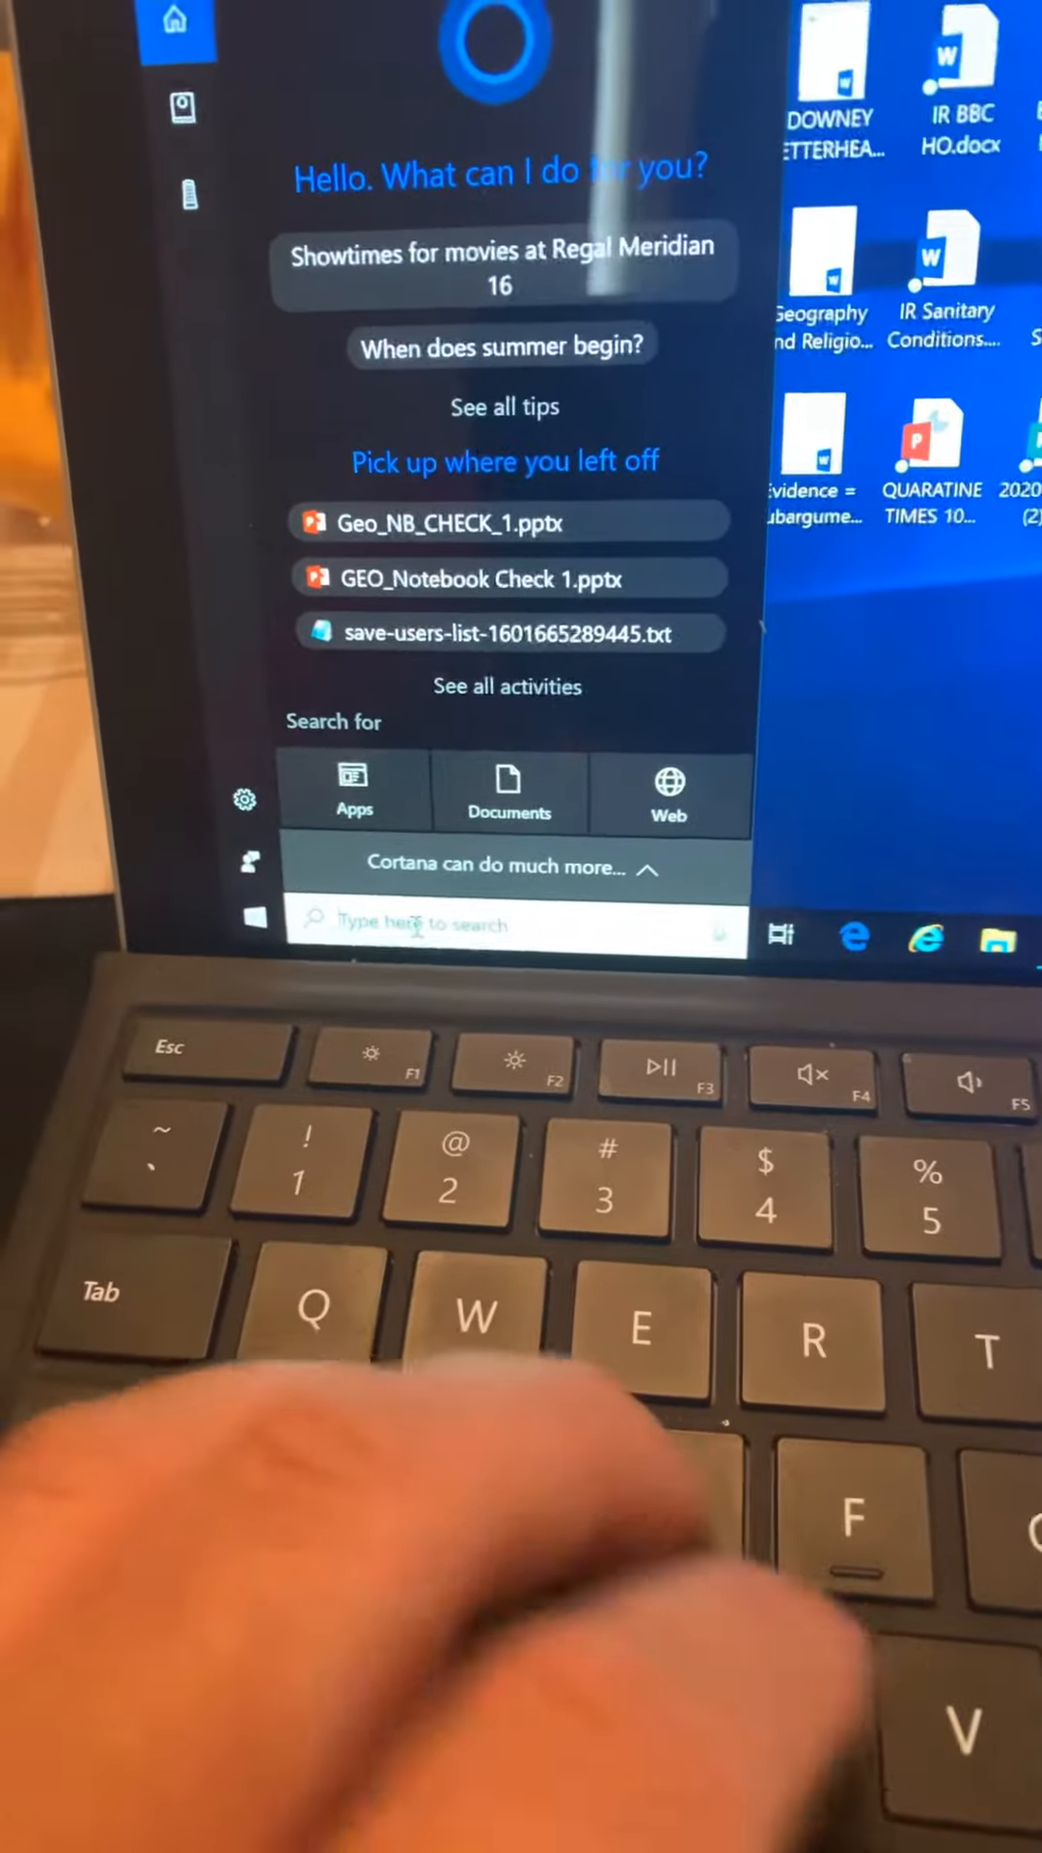
Search 'cae' from the taskbar so the Camera app appears as the best match
text(cae)
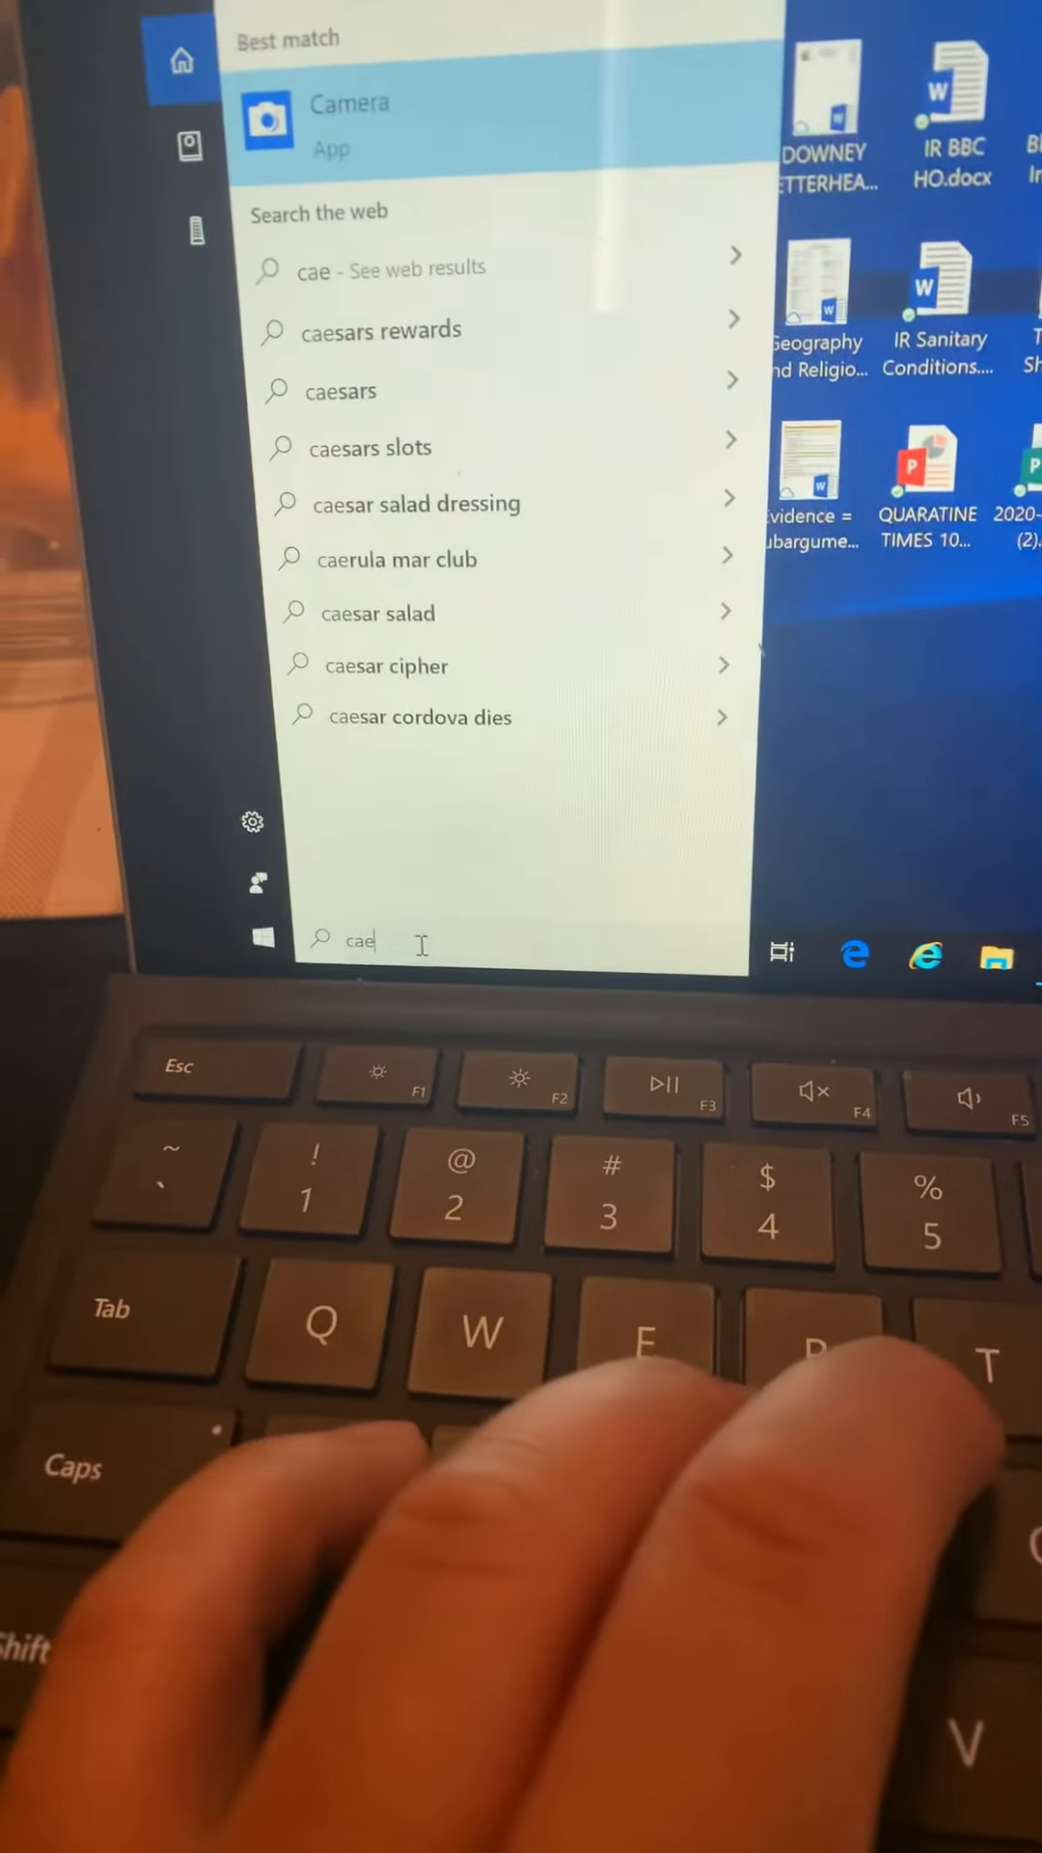